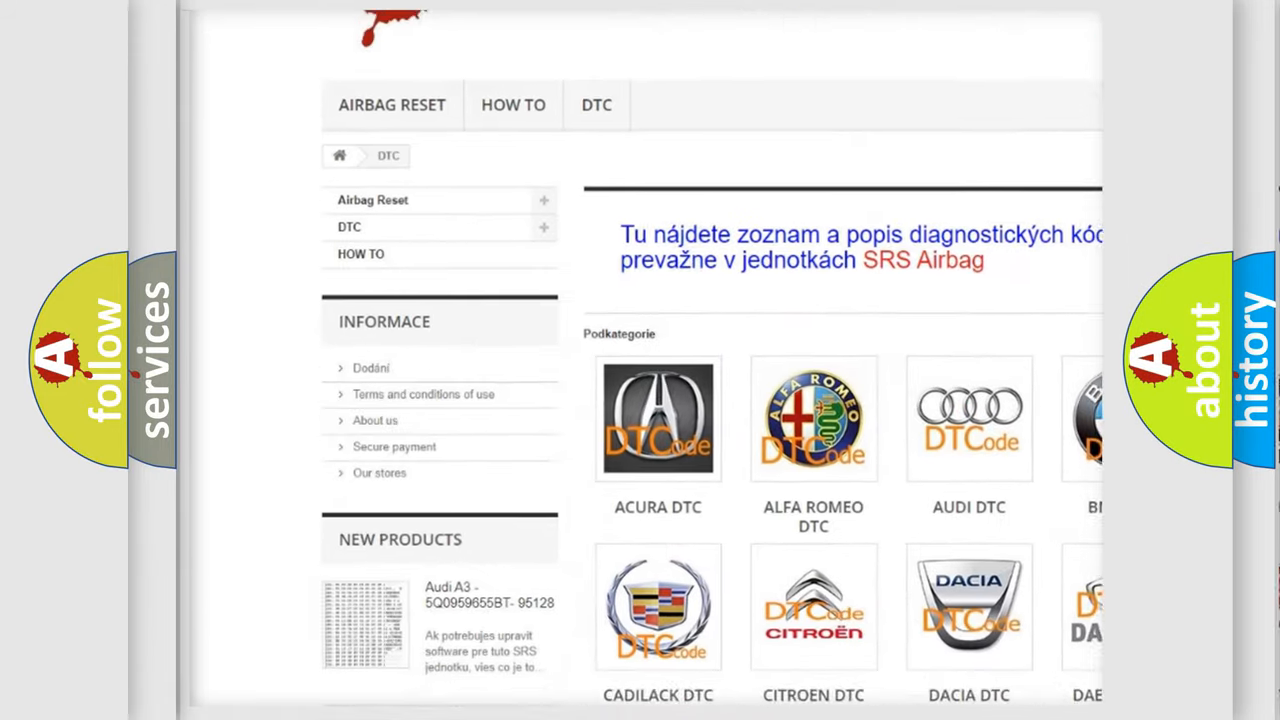
scroll("down", 3)
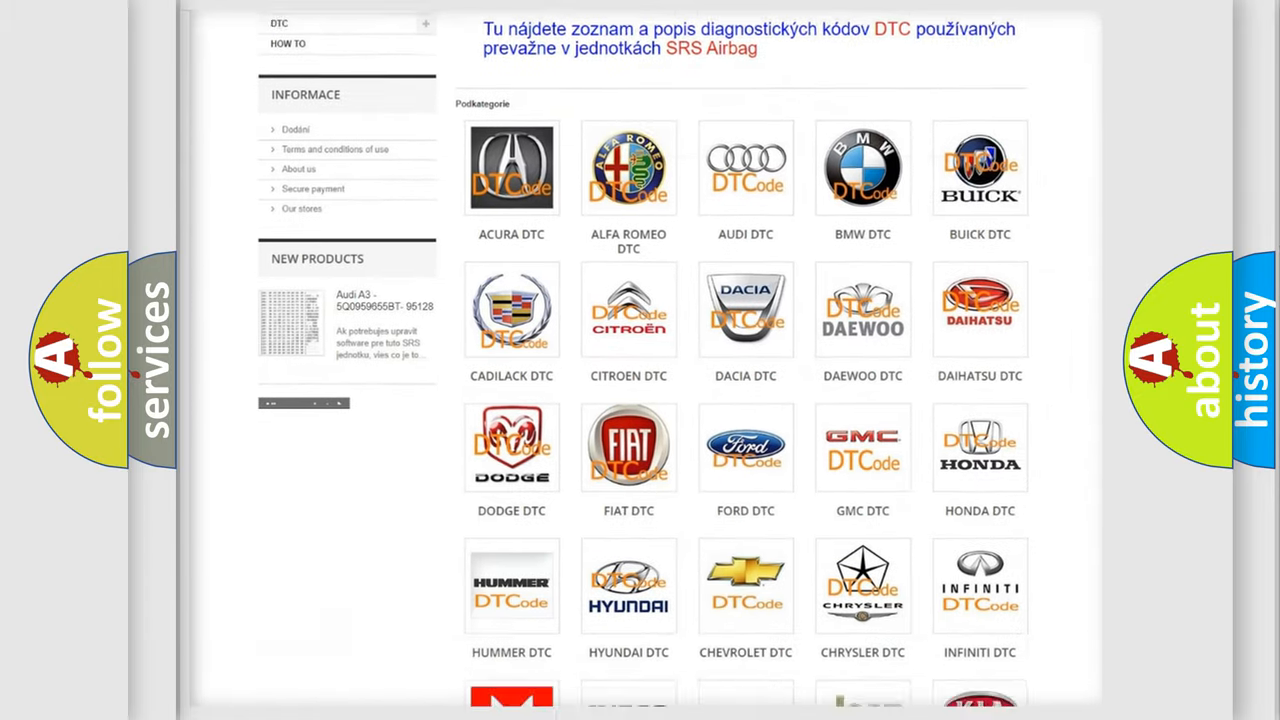
scroll("down", 3)
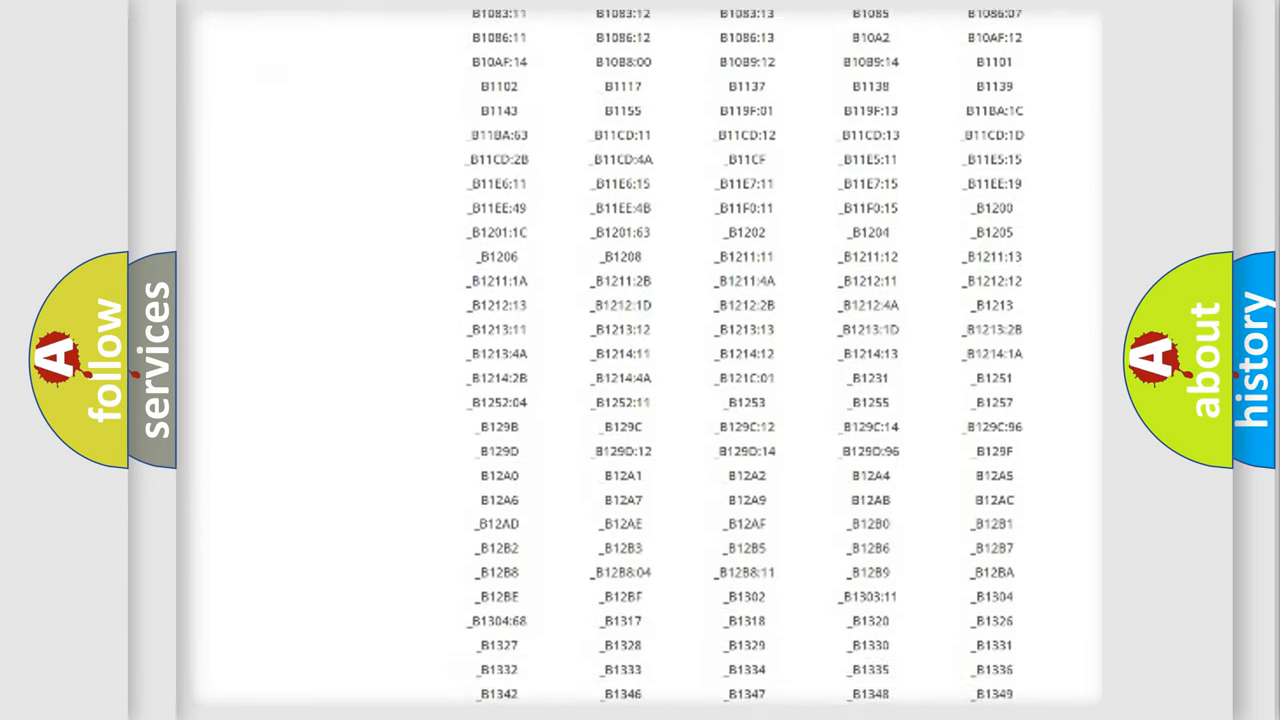
scroll("down", 3)
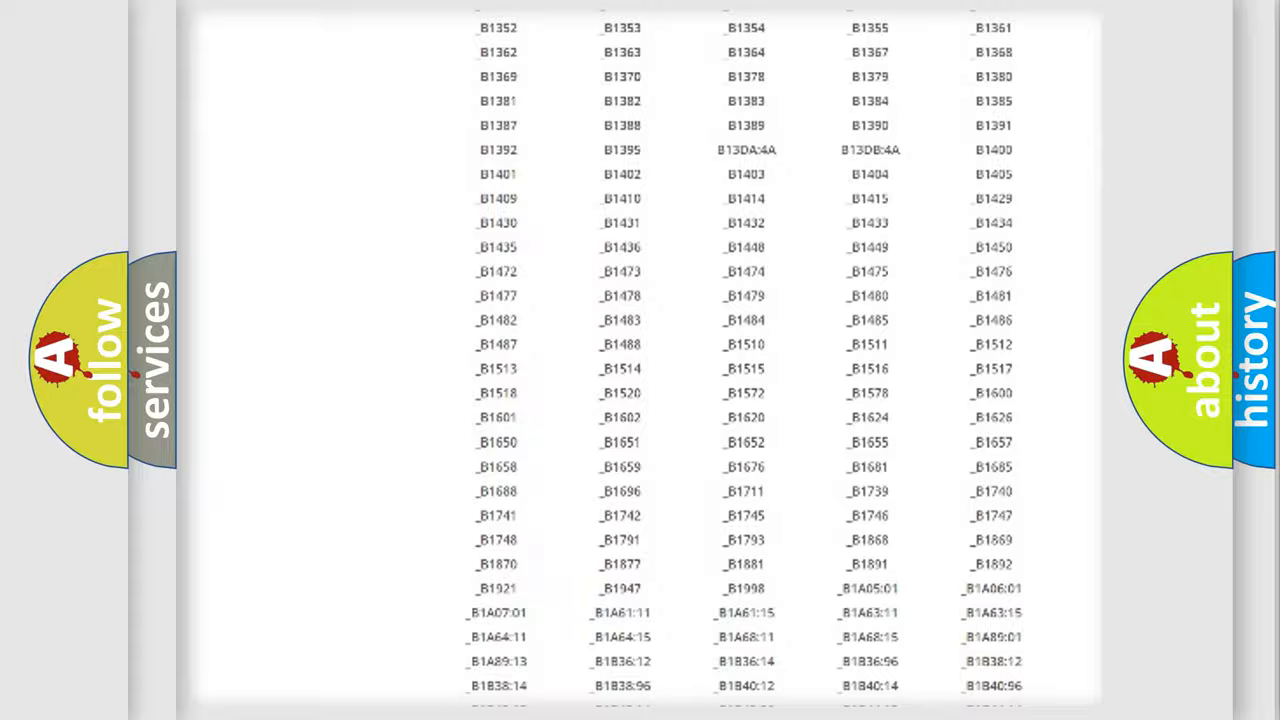